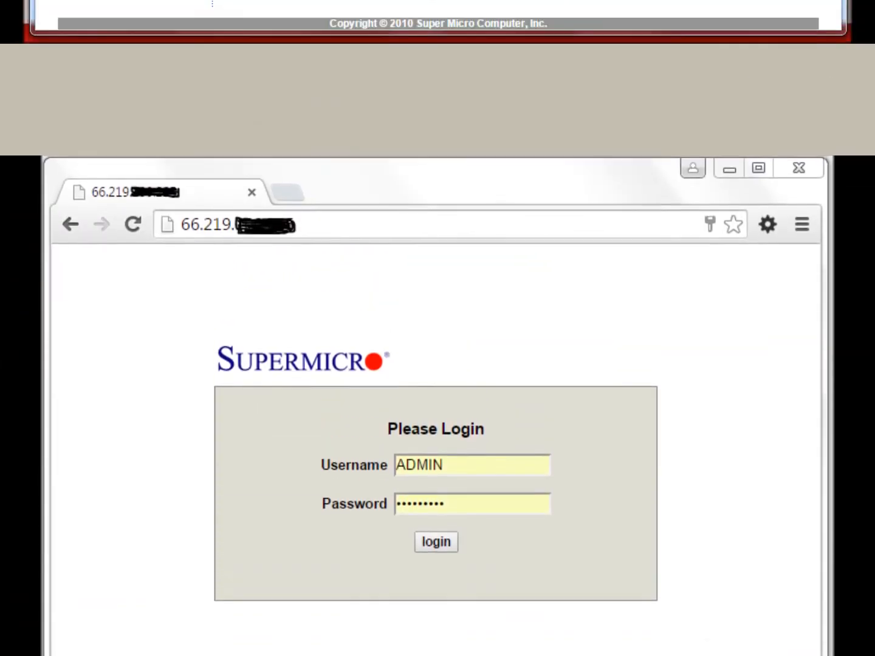
# - Sign in to the server's web management page with the ADMIN credentials
pyautogui.click(435, 541)
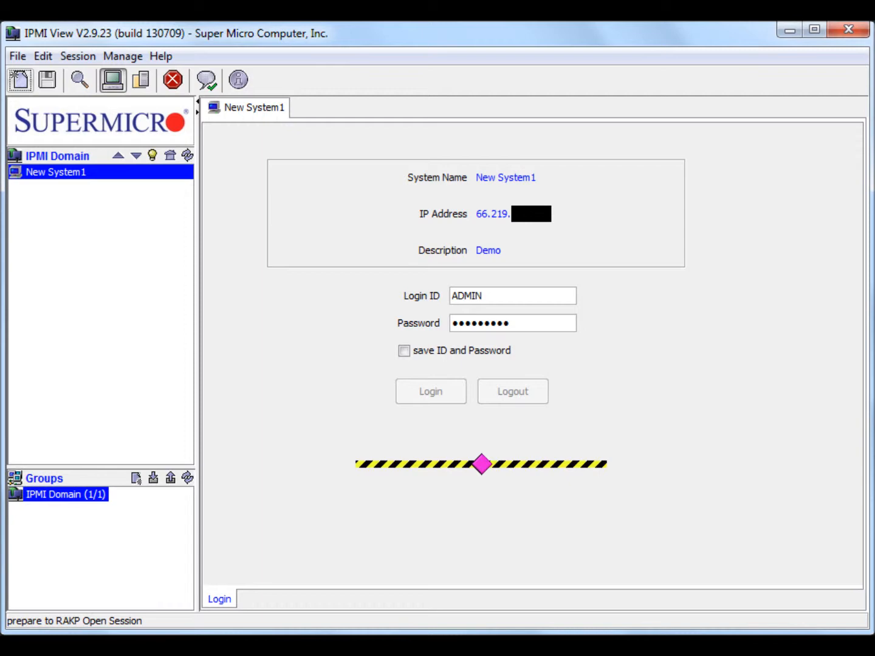
# - Review New System1's fan, voltage and temperature sensors, then show its power controls
pyautogui.click(430, 391)
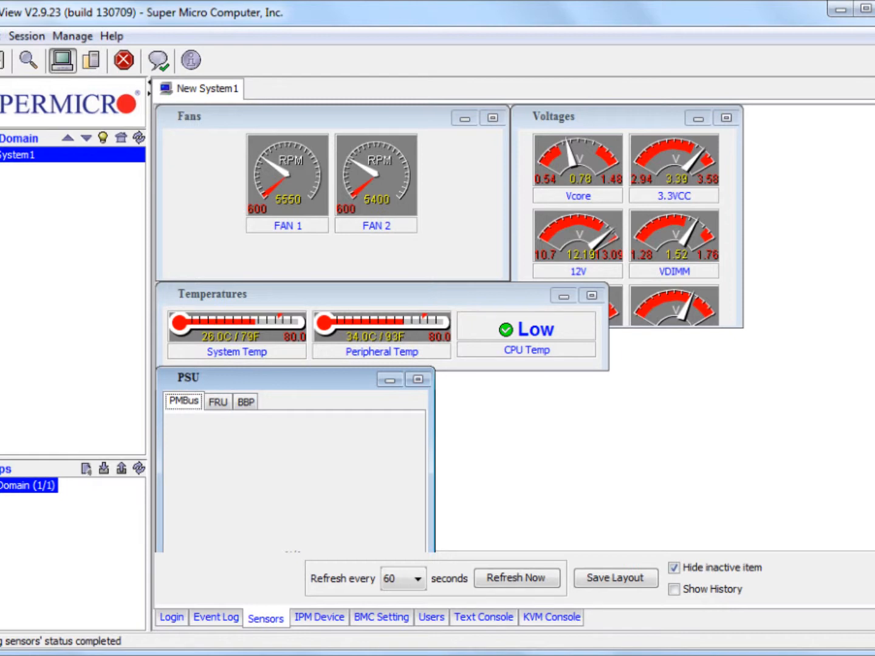
pyautogui.click(319, 617)
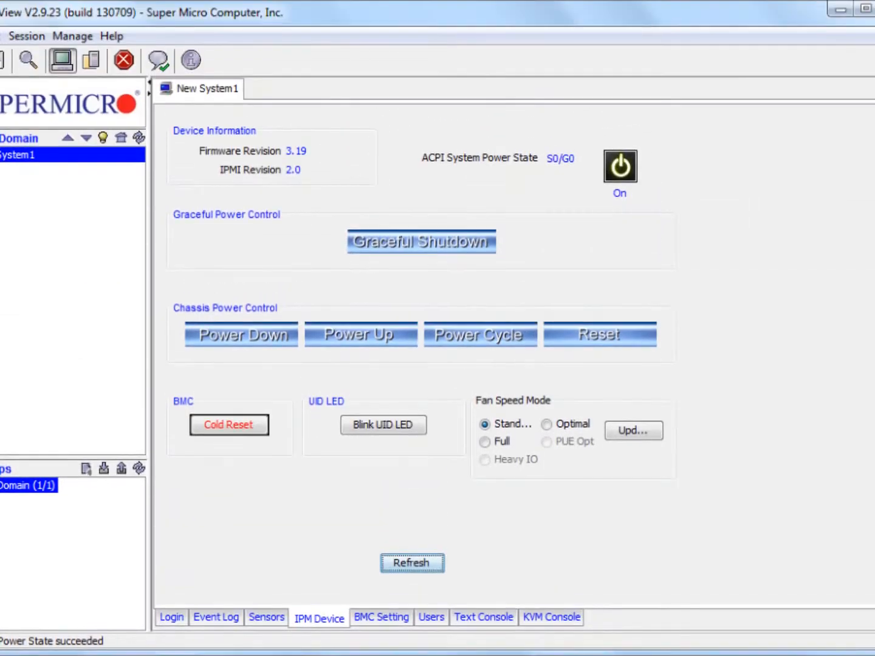